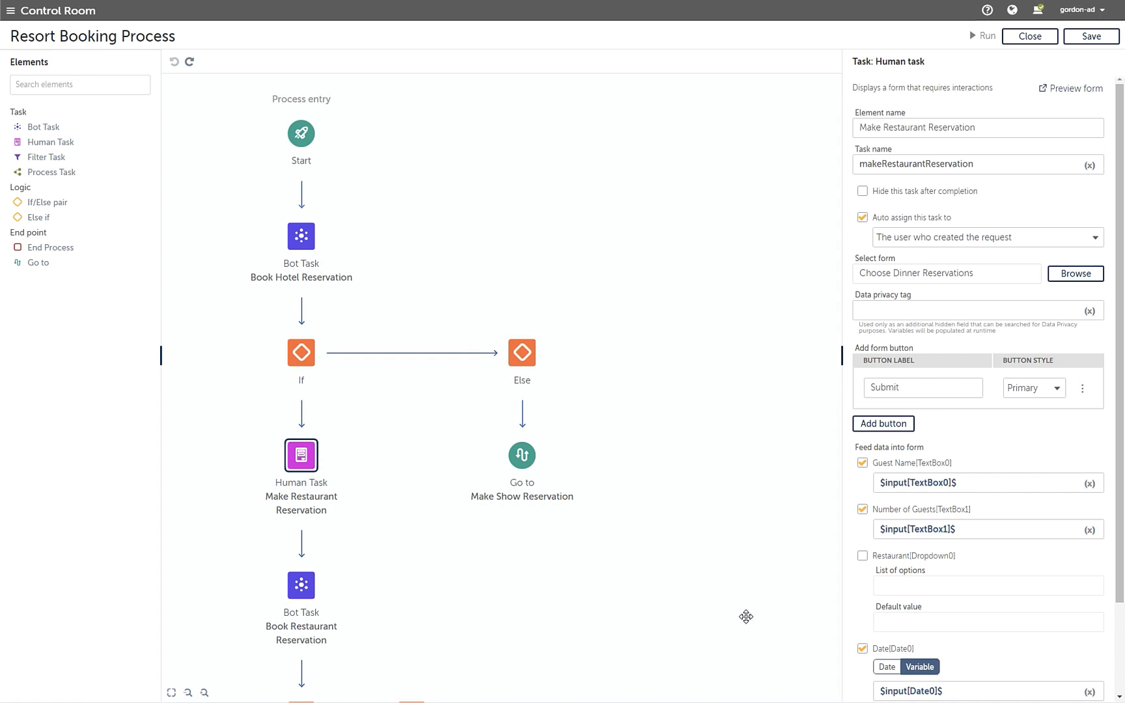
Book a Two Bedroom Suite with the note 'Please provide firm pillows' and submit
{"action": "scroll", "scroll_direction": "down", "scroll_amount": 3}
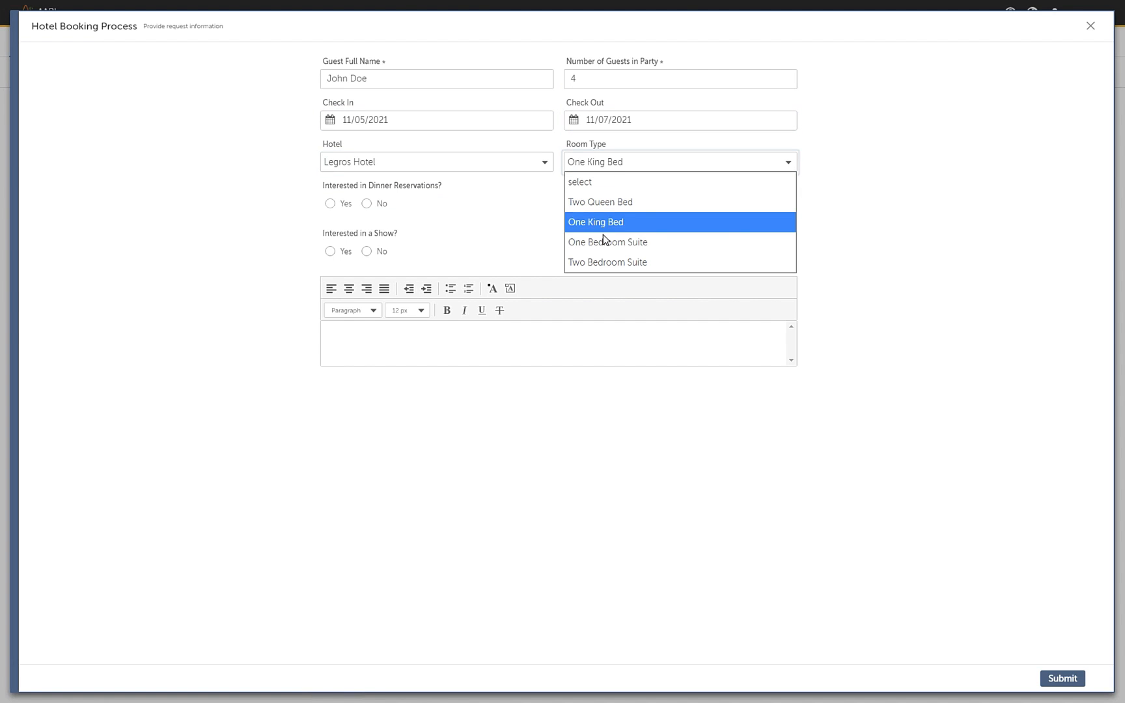
{"action": "left_click", "coordinate": [607, 262]}
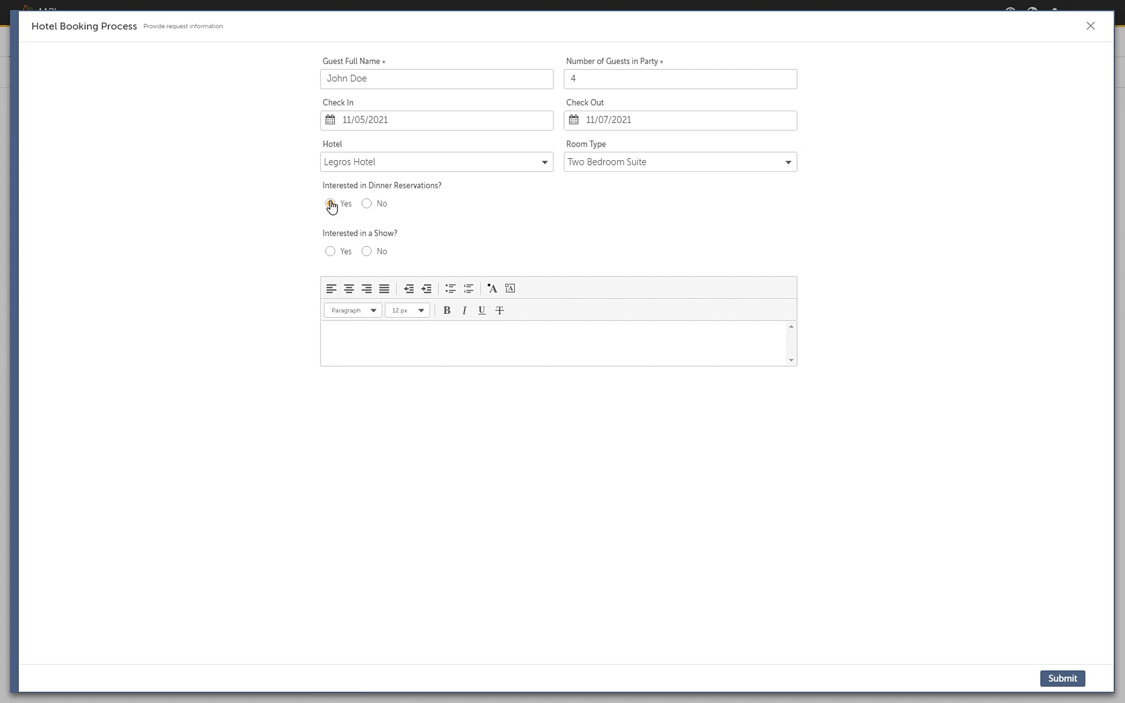
{"action": "left_click", "coordinate": [365, 251]}
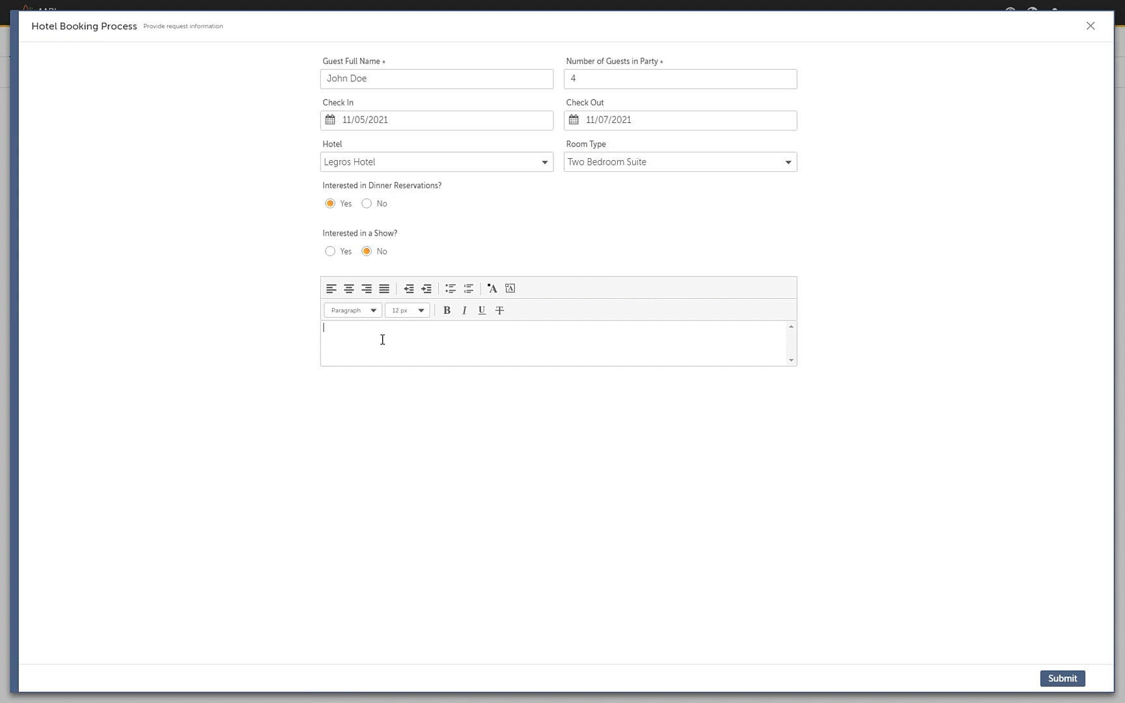
{"action": "type", "text": "Please provide firm"}
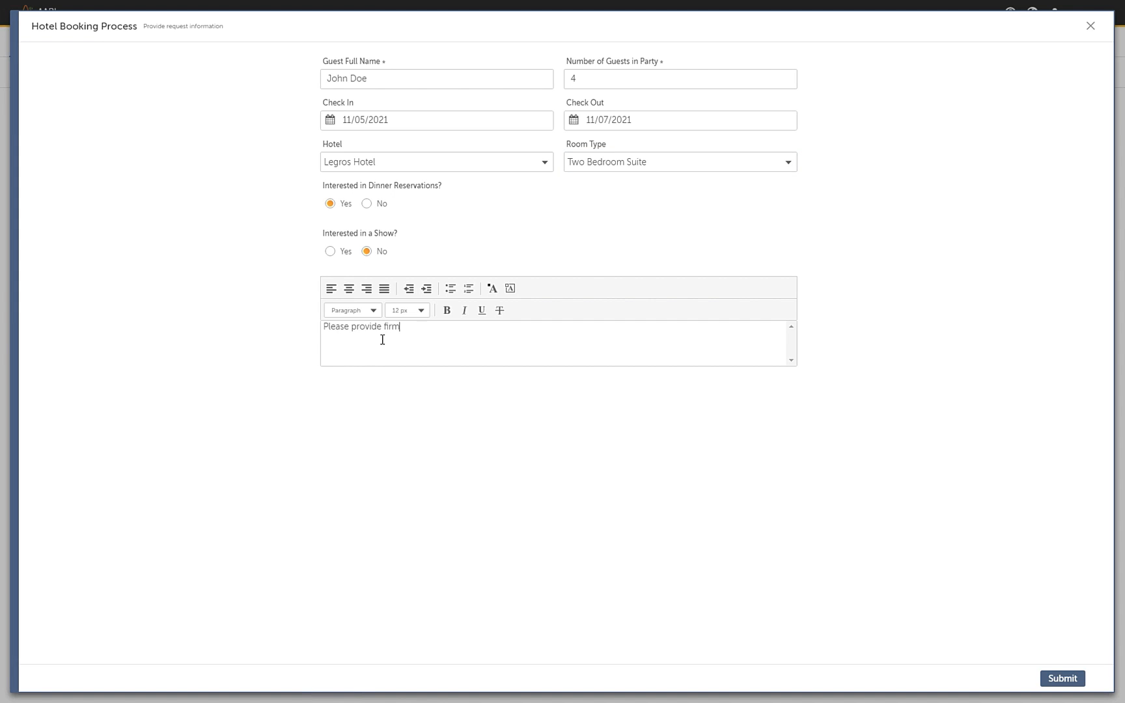
{"action": "type", "text": "pillows"}
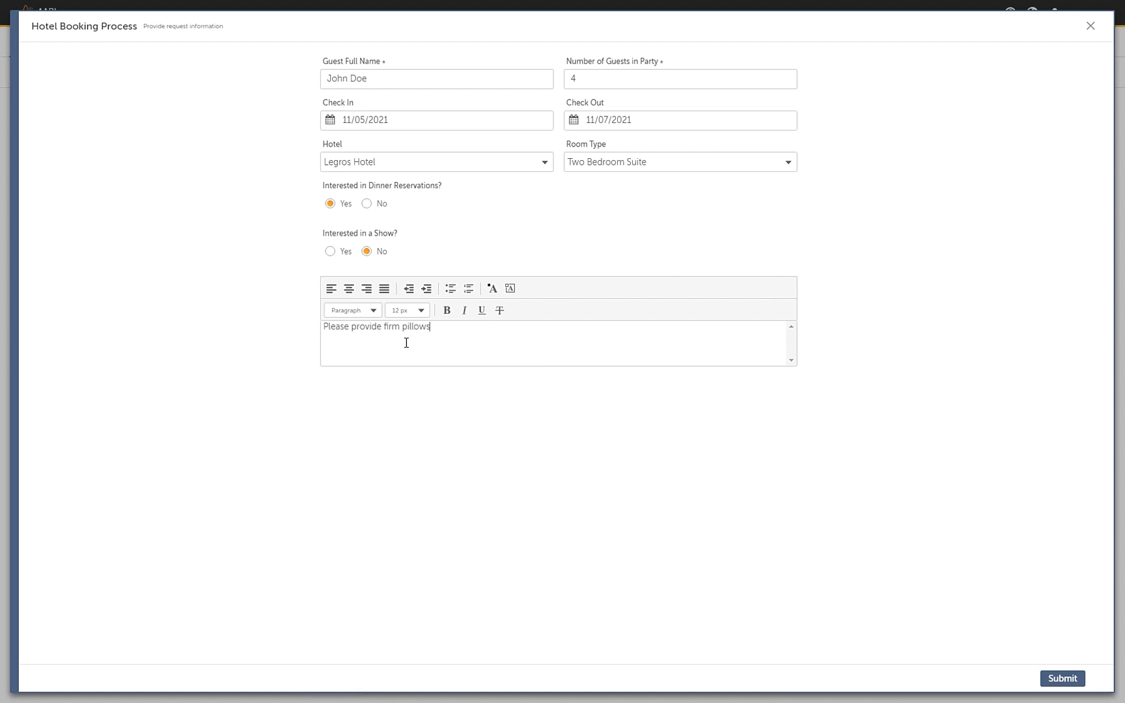
{"action": "left_click", "coordinate": [1062, 678]}
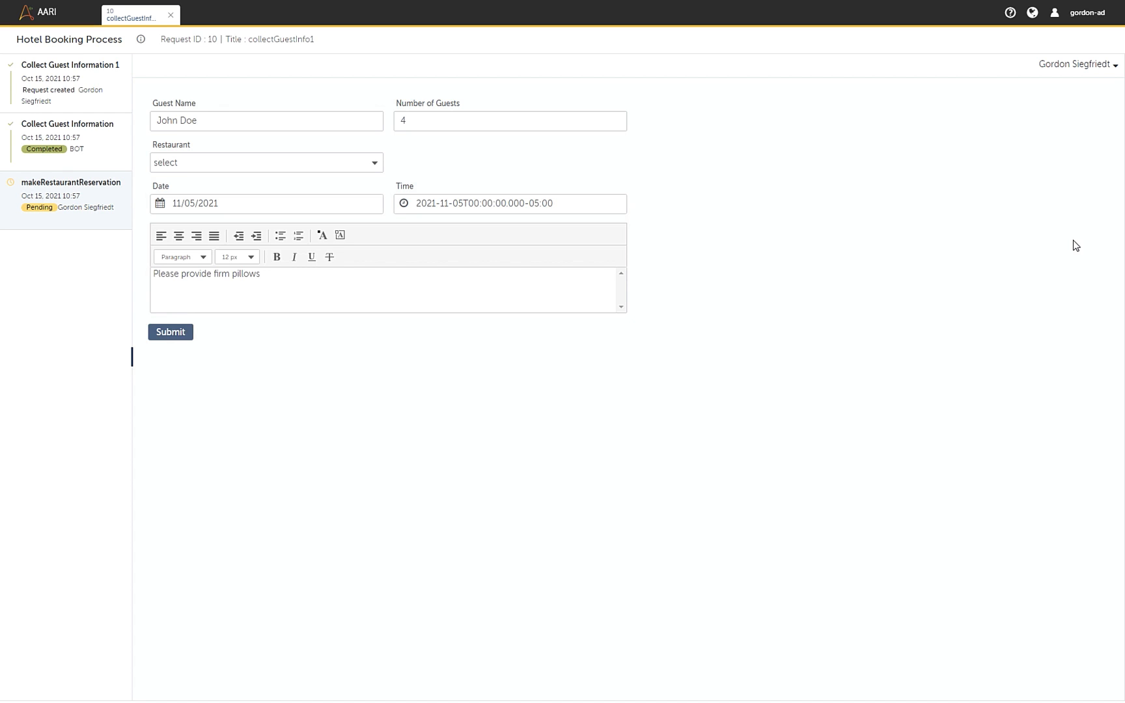
Reserve the Highlander restaurant for 05:30 PM
{"action": "left_click", "coordinate": [266, 162]}
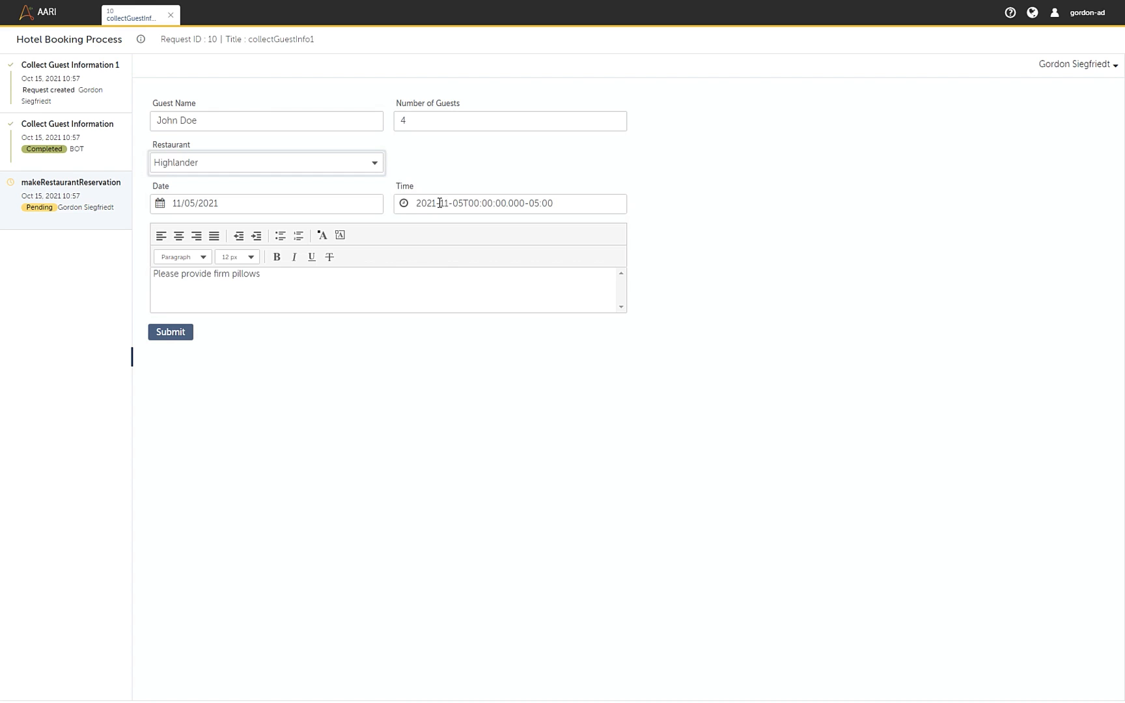
{"action": "left_click", "coordinate": [509, 203]}
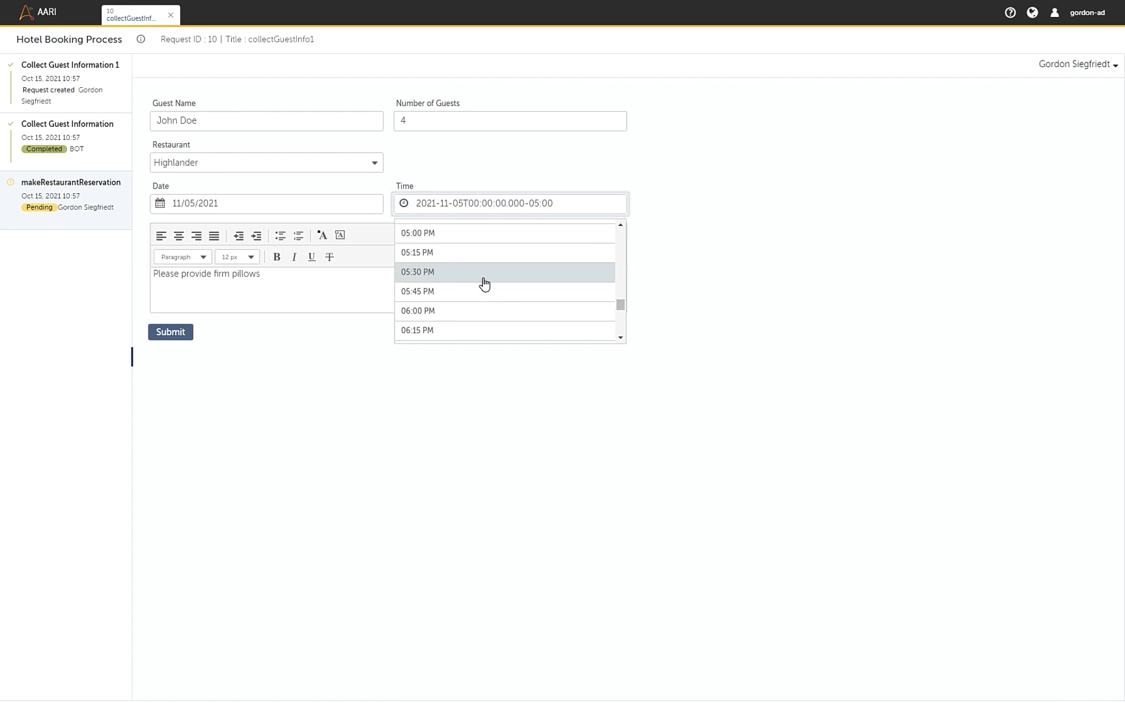
{"action": "left_click", "coordinate": [170, 331]}
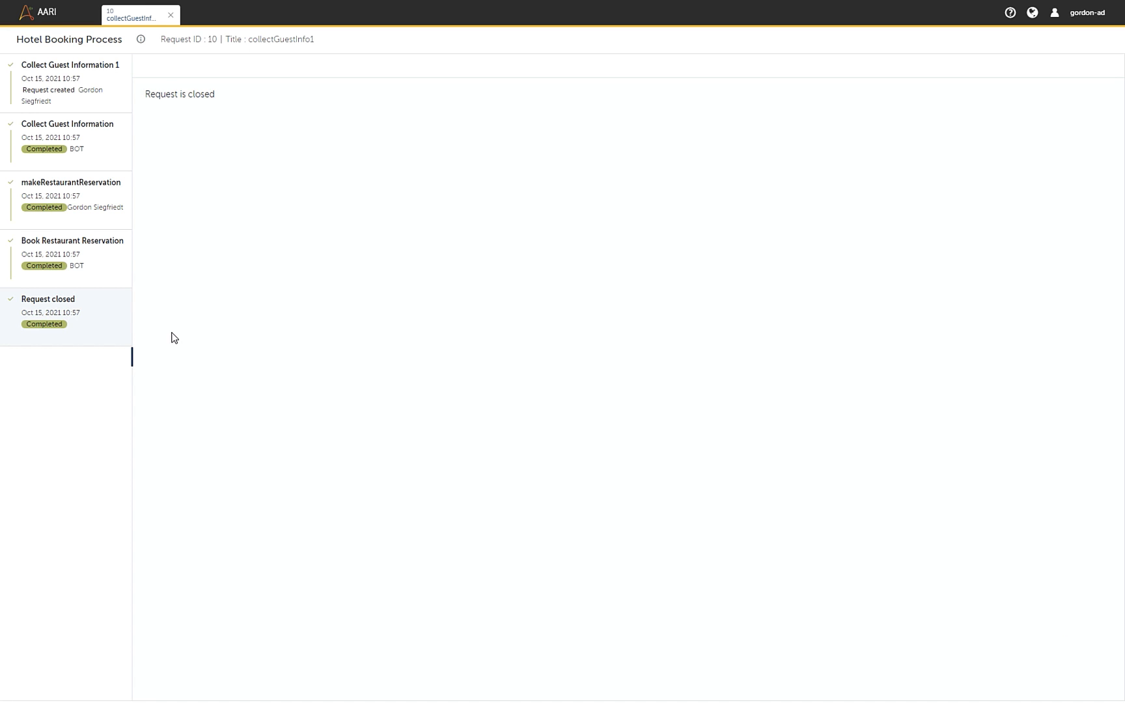
{"action": "mouse_move", "coordinate": [183, 19]}
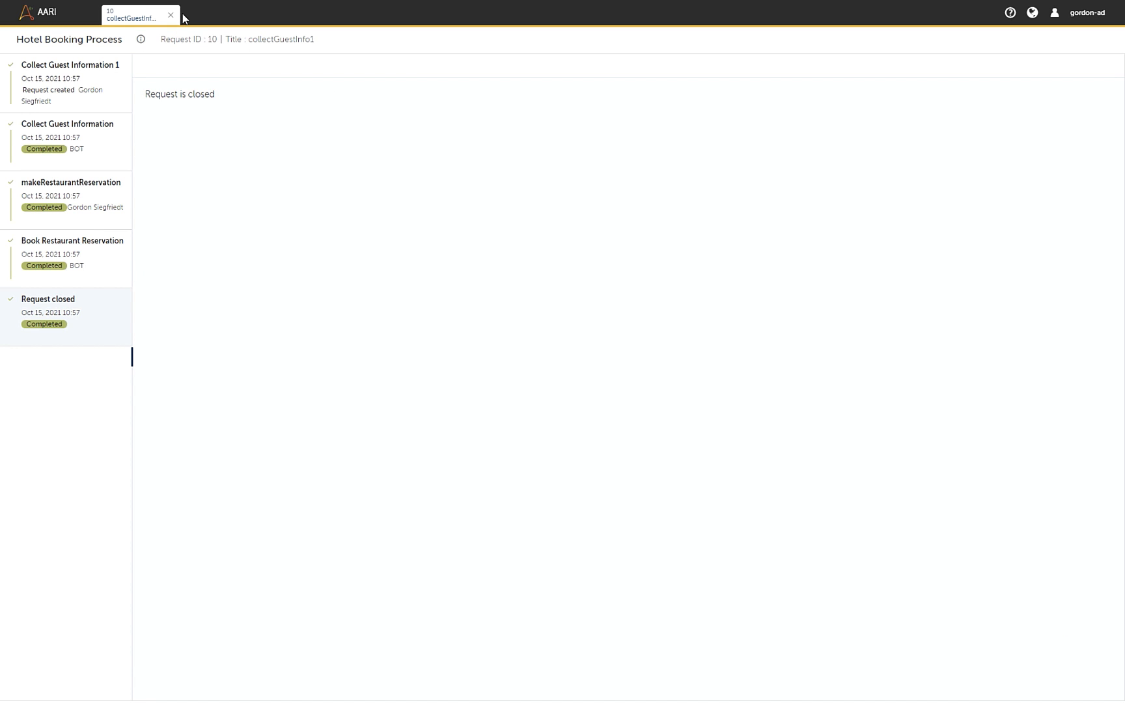